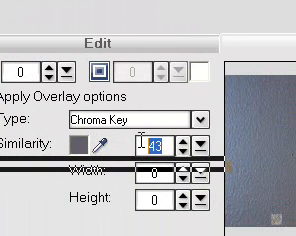
text(1)
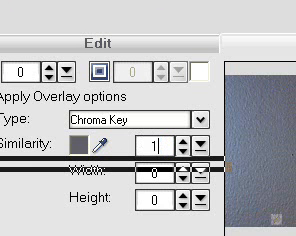